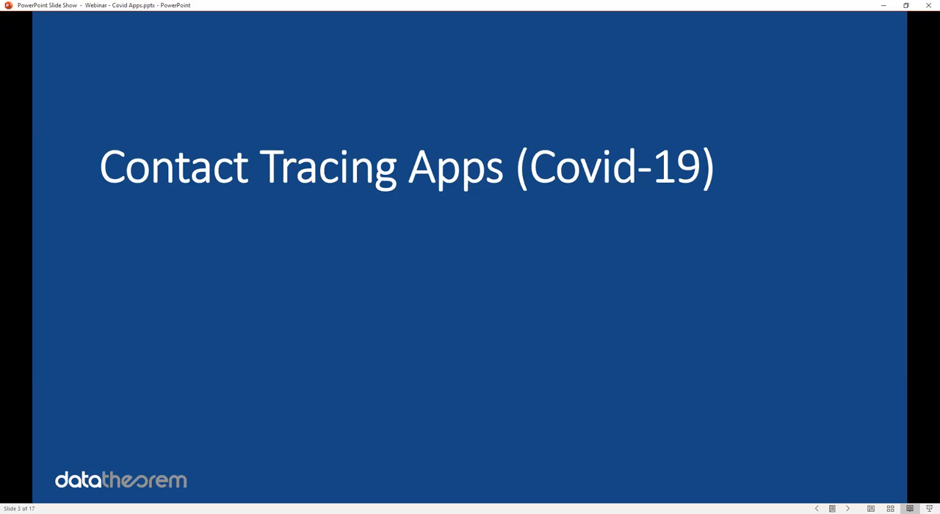
Advance the slide show to slide 4, the Data Theorem, Inc. overview.
click(629, 361)
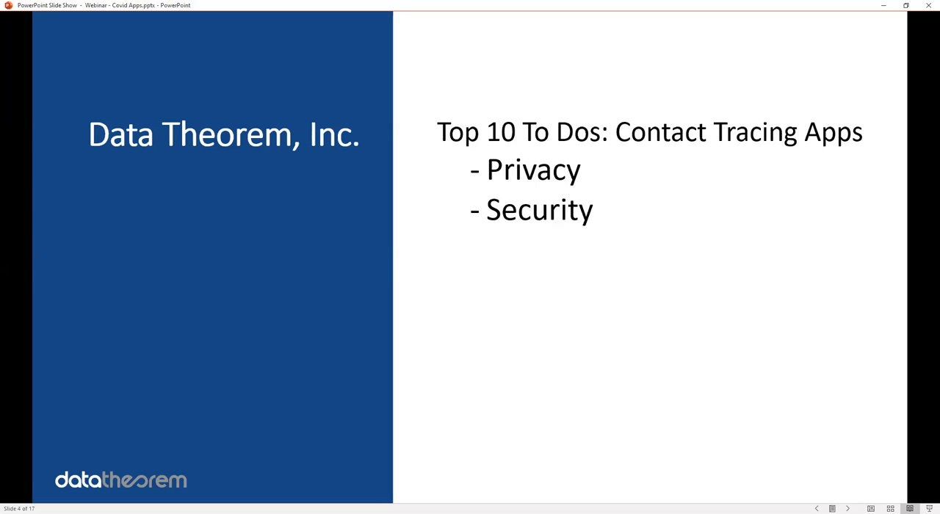
mouse_move(590, 358)
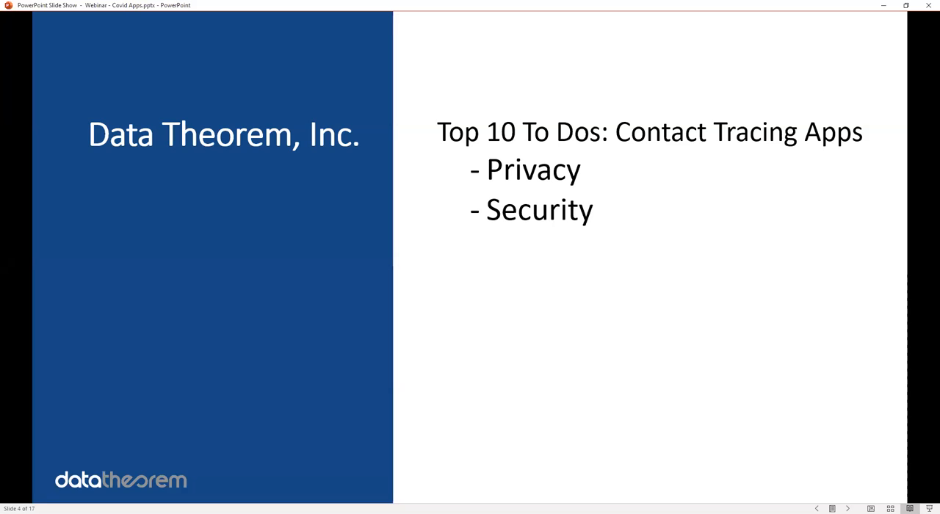
mouse_move(557, 355)
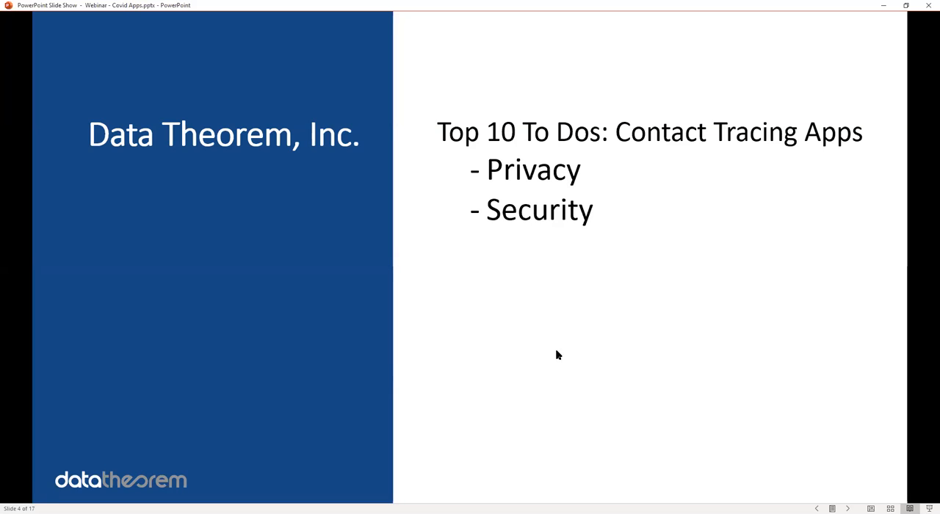
mouse_move(533, 349)
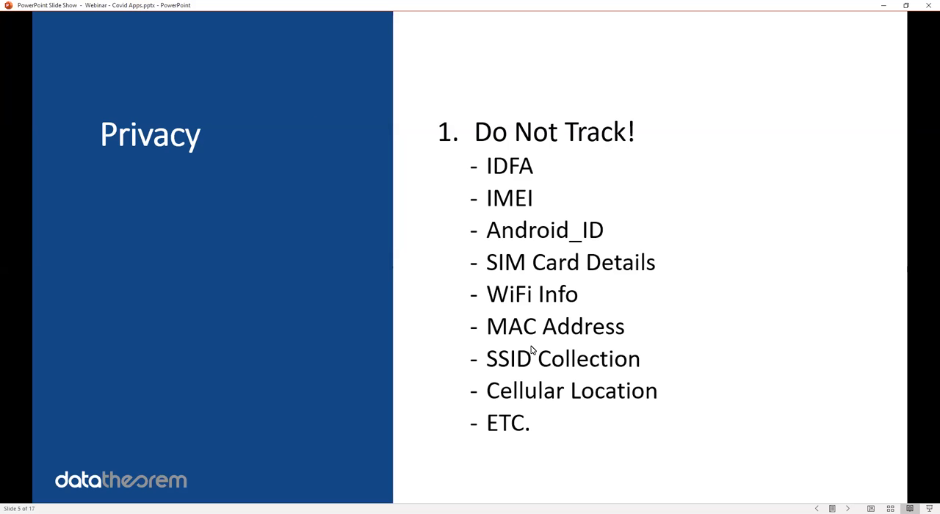
mouse_move(533, 353)
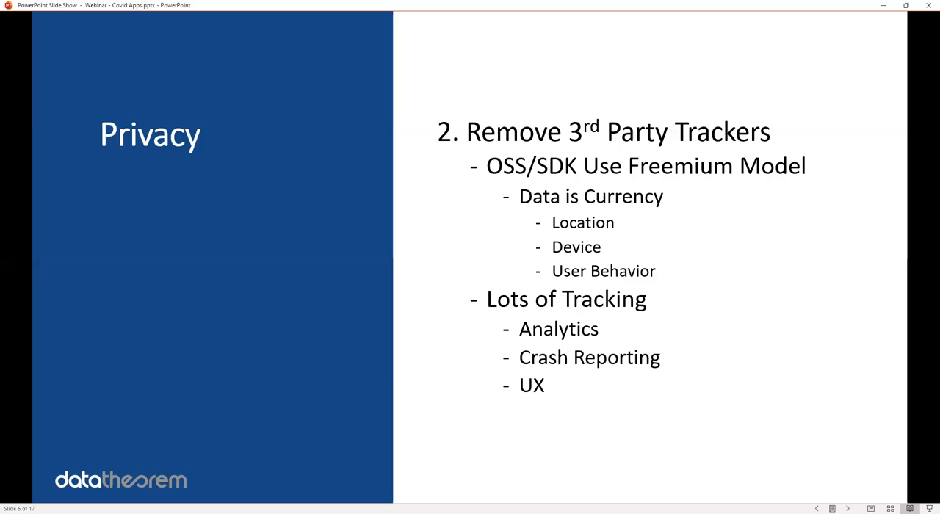
Advance to slide 7, 'Reduce Location', comparing iOS and Android location permissions.
key(right)
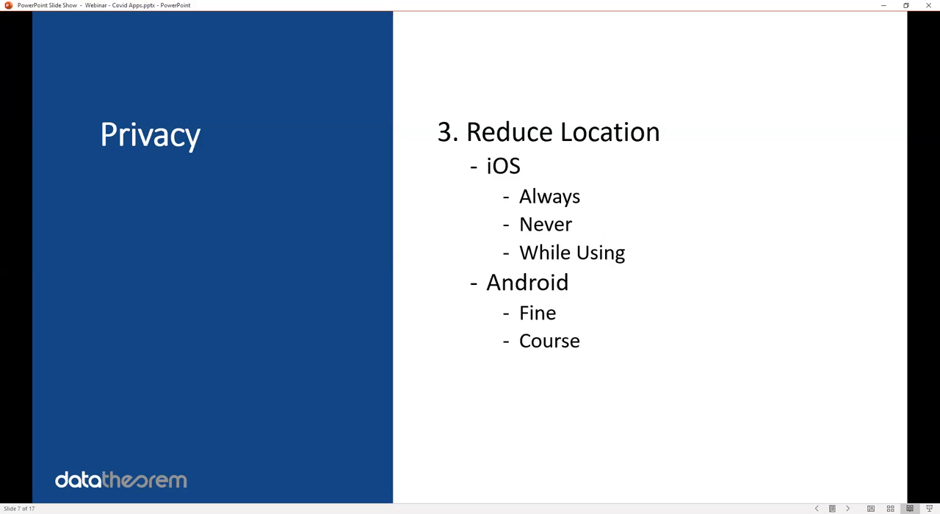
key(right)
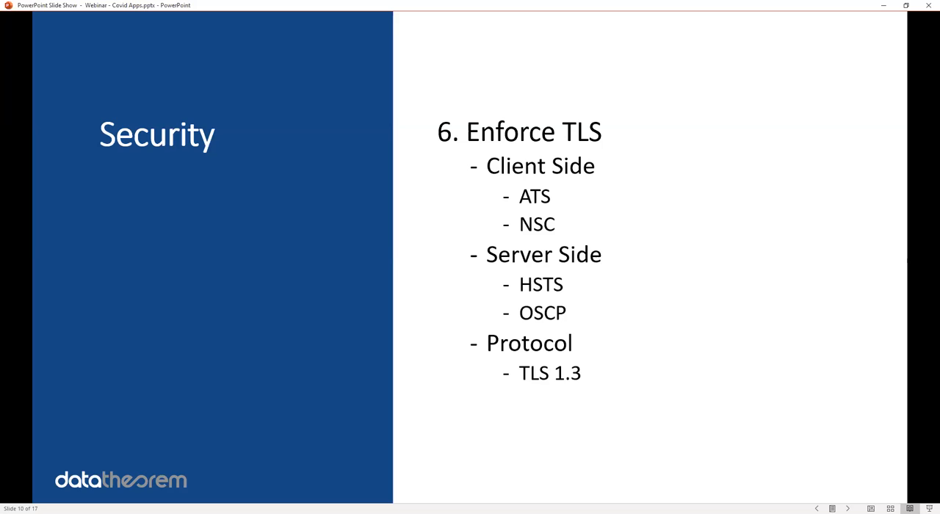
key(right)
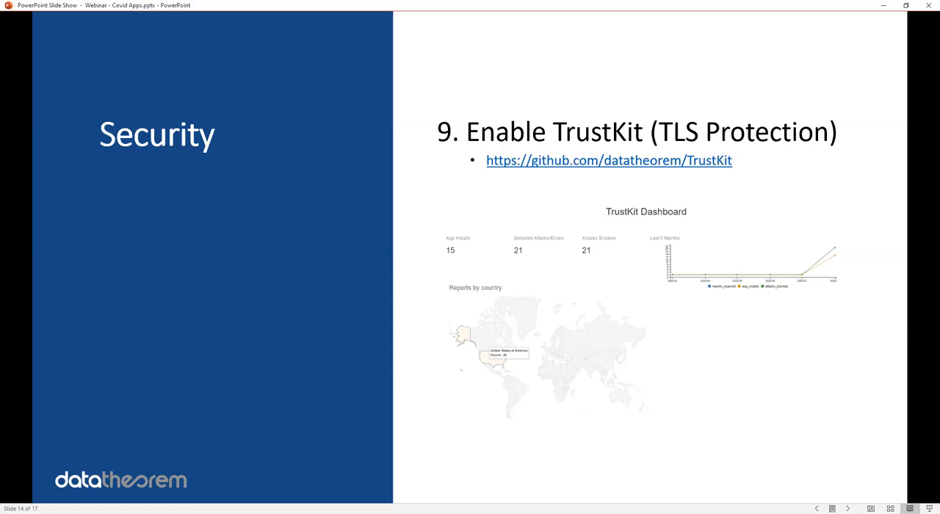
Advance to slide 15, '10. Secure APIs'.
key(right)
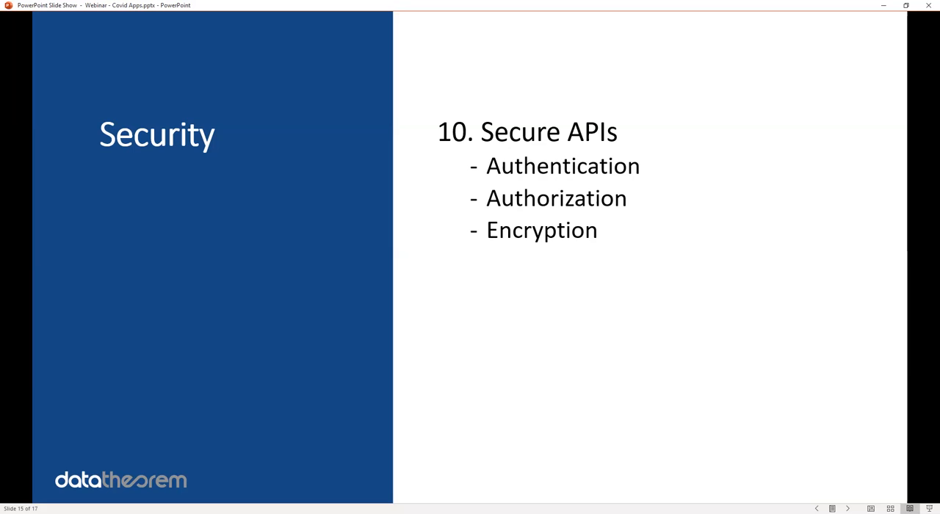
Advance to slide 16, 'Data Theorem, Inc. – Pro-Bono'.
key(right)
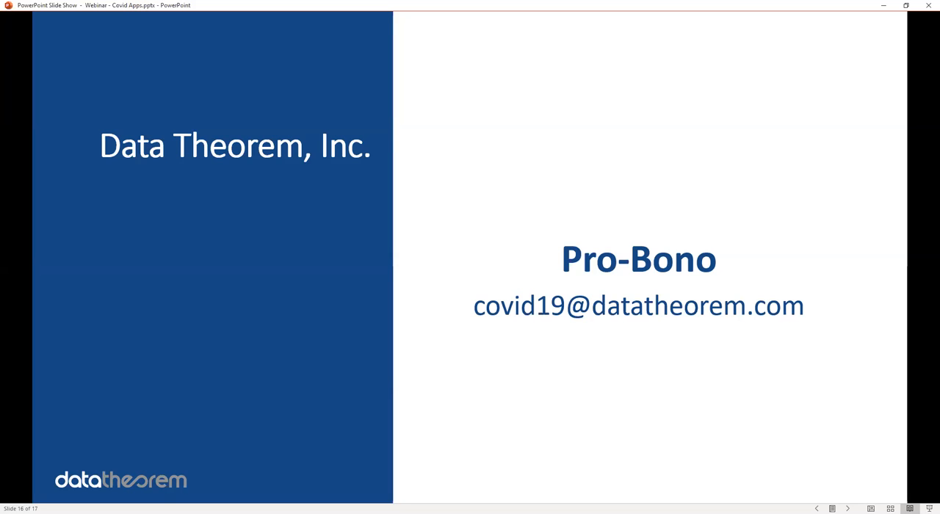
Advance to the last slide, 17 of 17, 'About Our Company'.
key(Right)
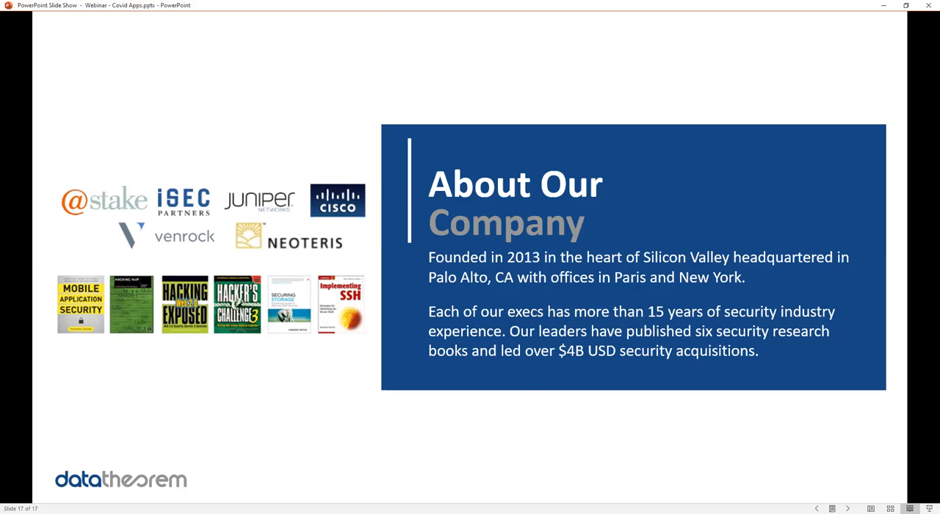
mouse_move(541, 459)
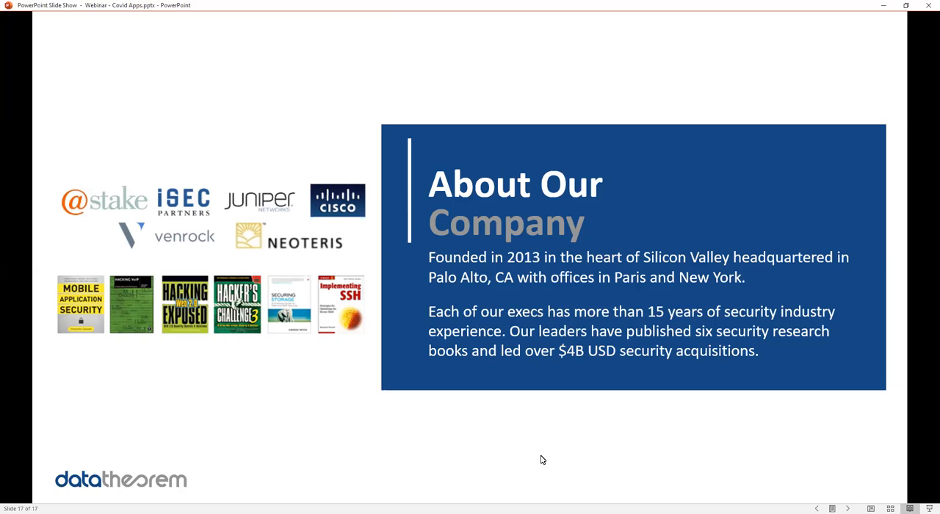